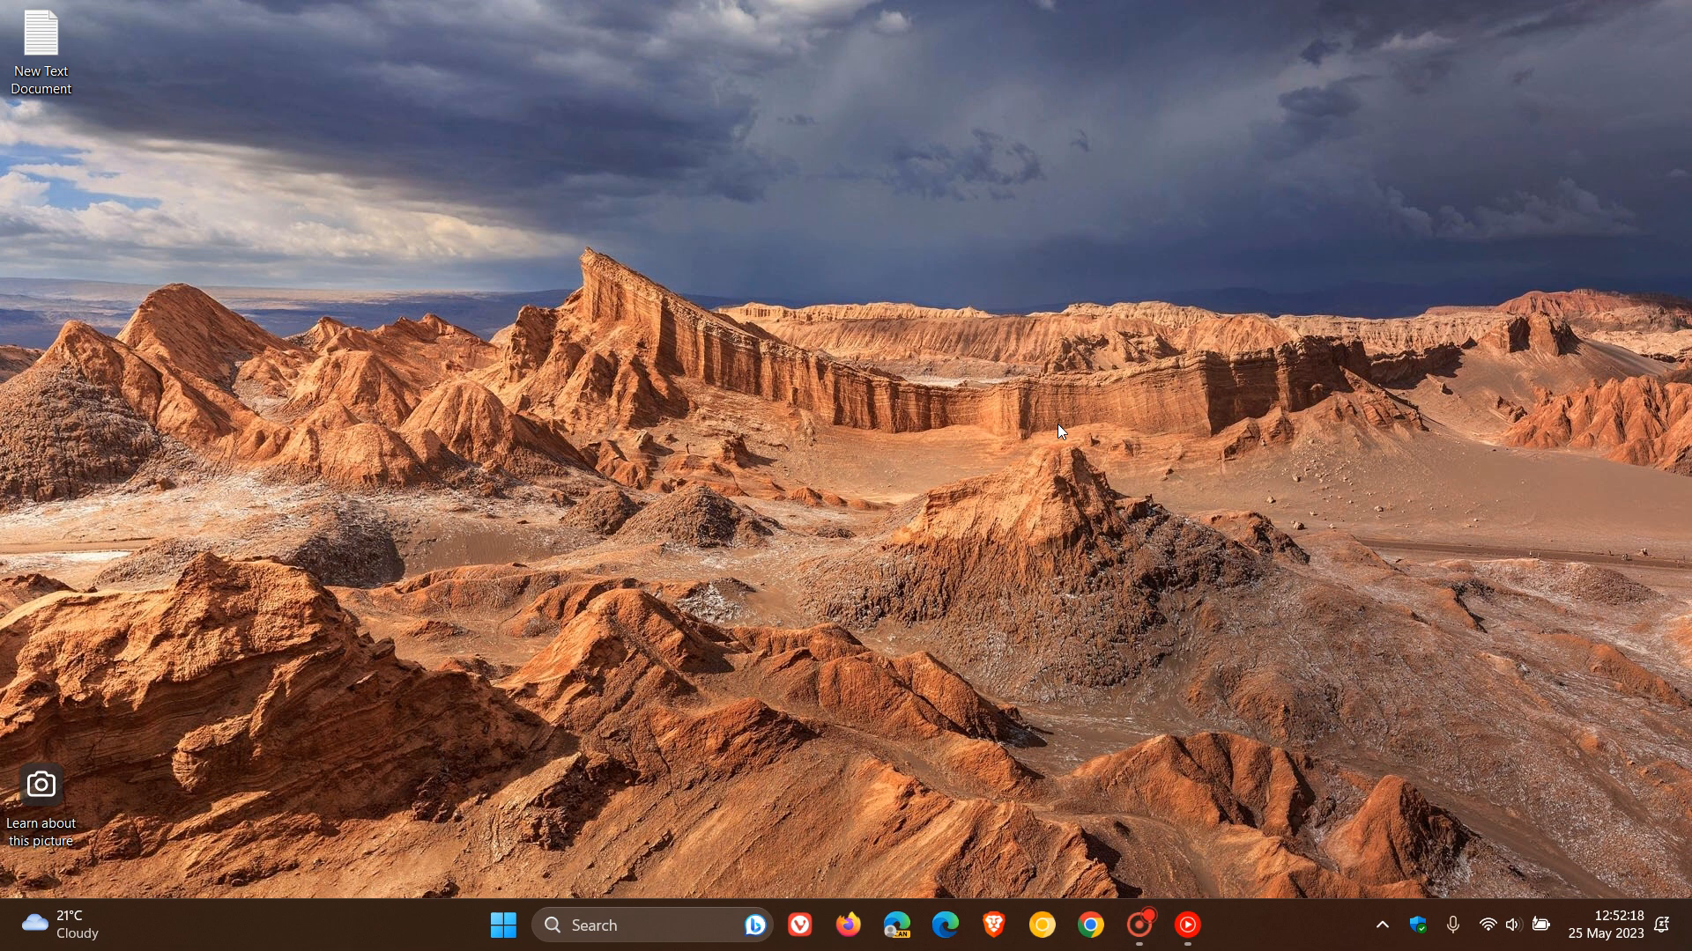
mouse_move(1150, 272)
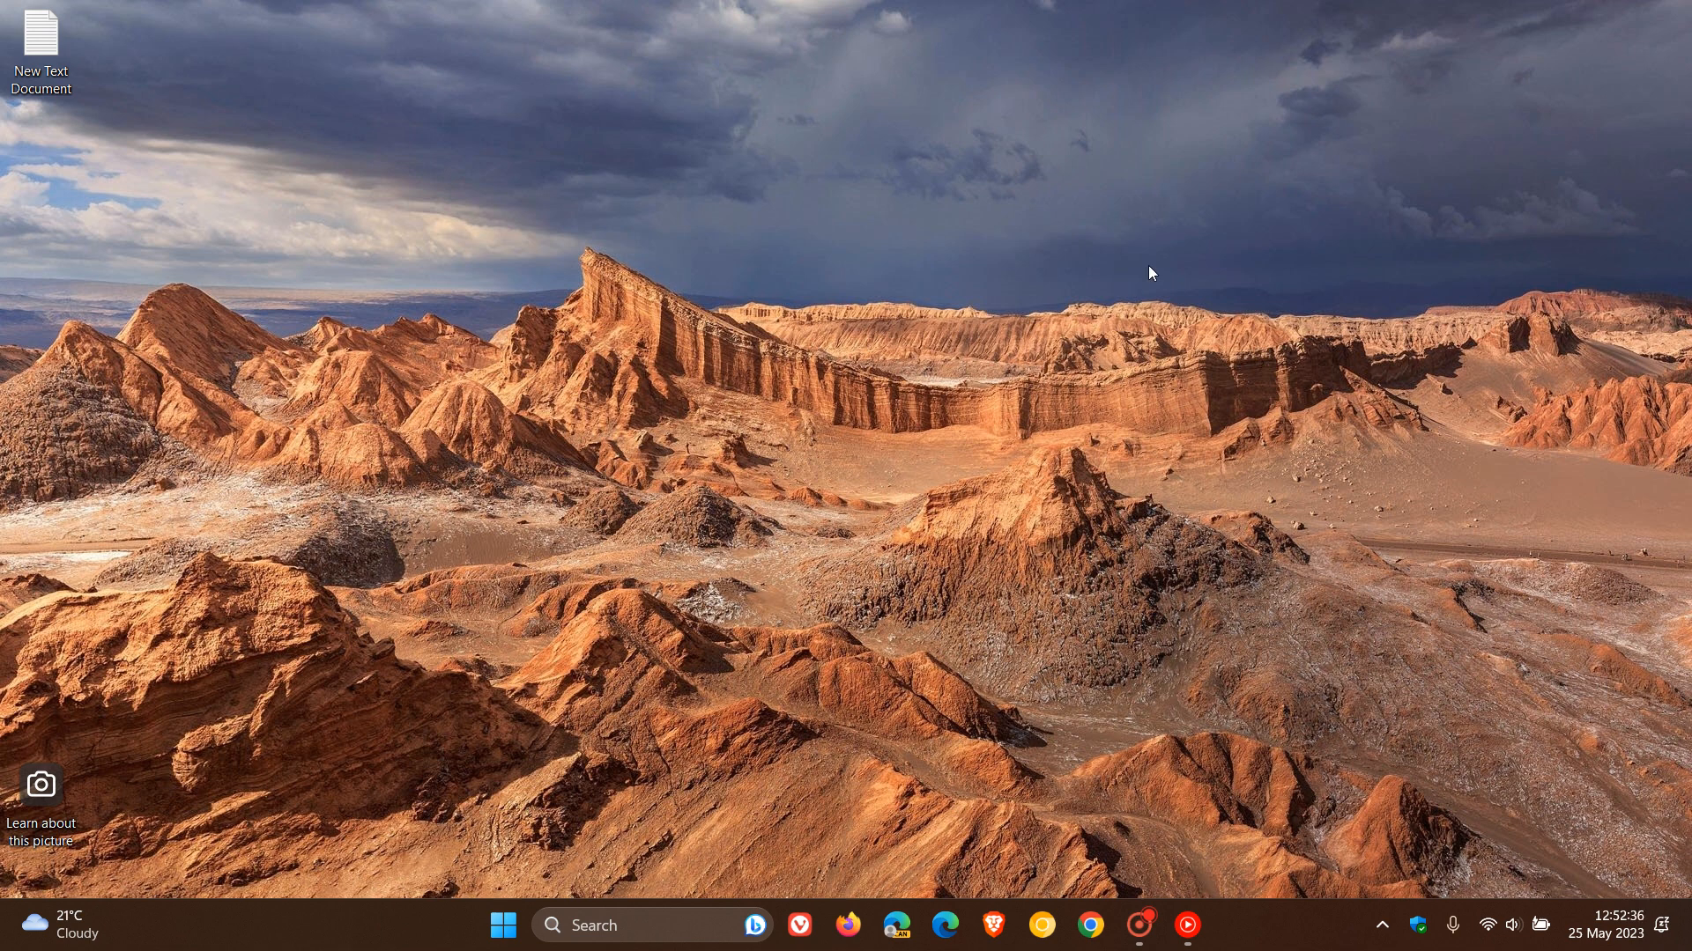
mouse_move(1088, 324)
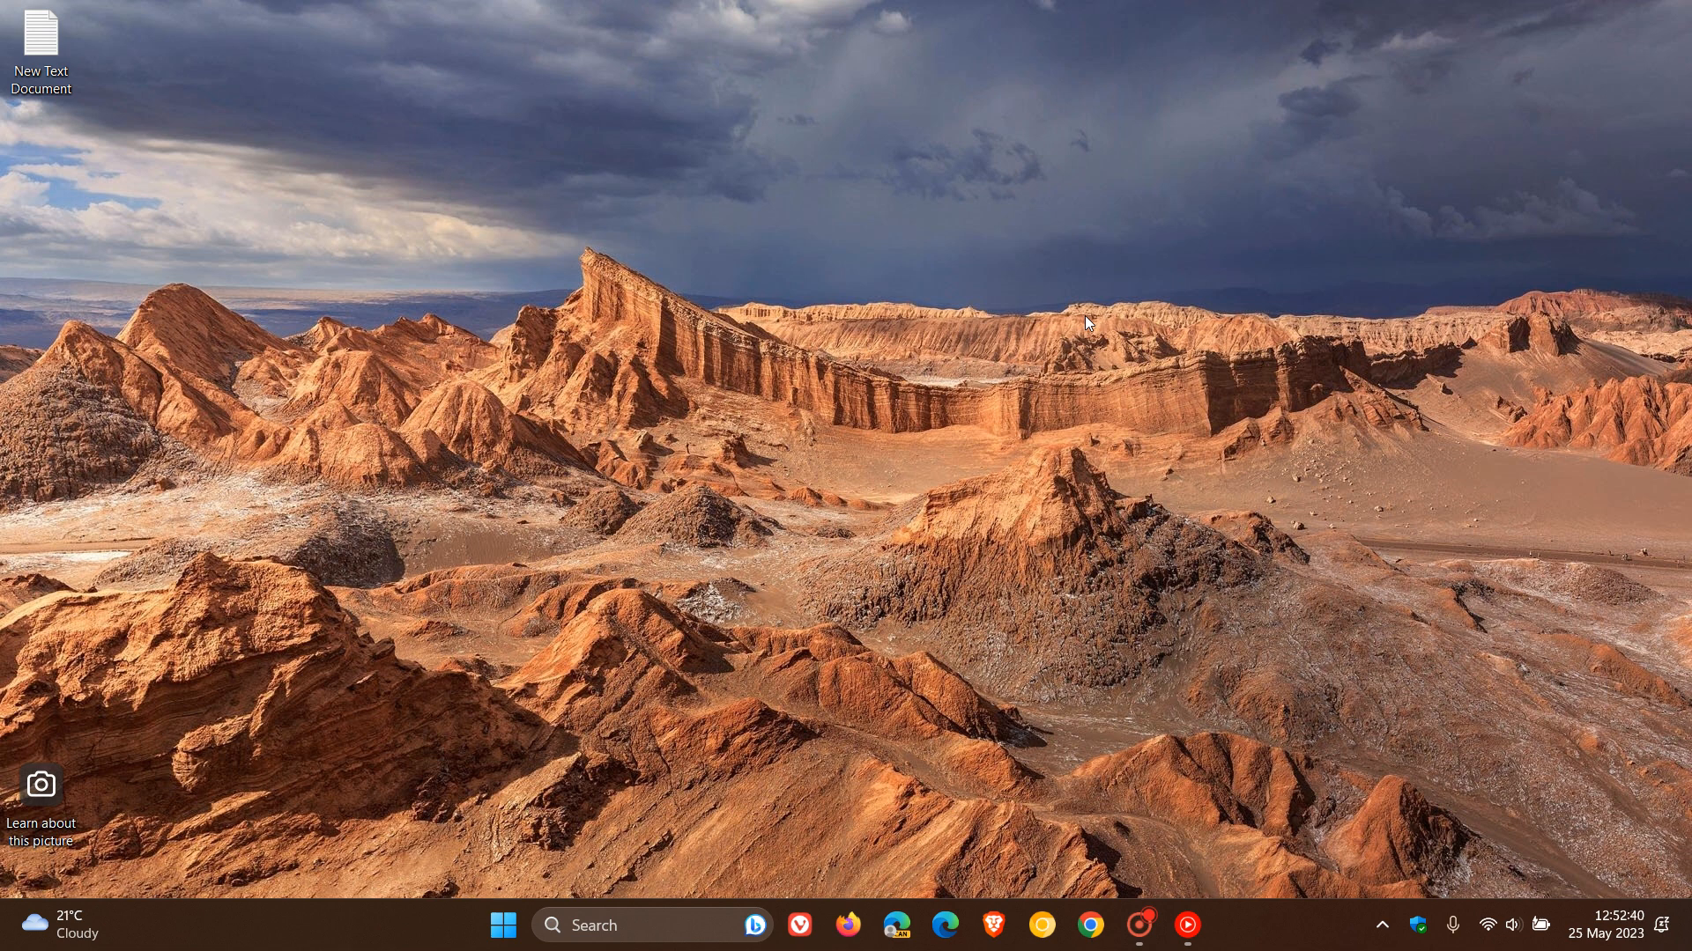
mouse_move(1164, 347)
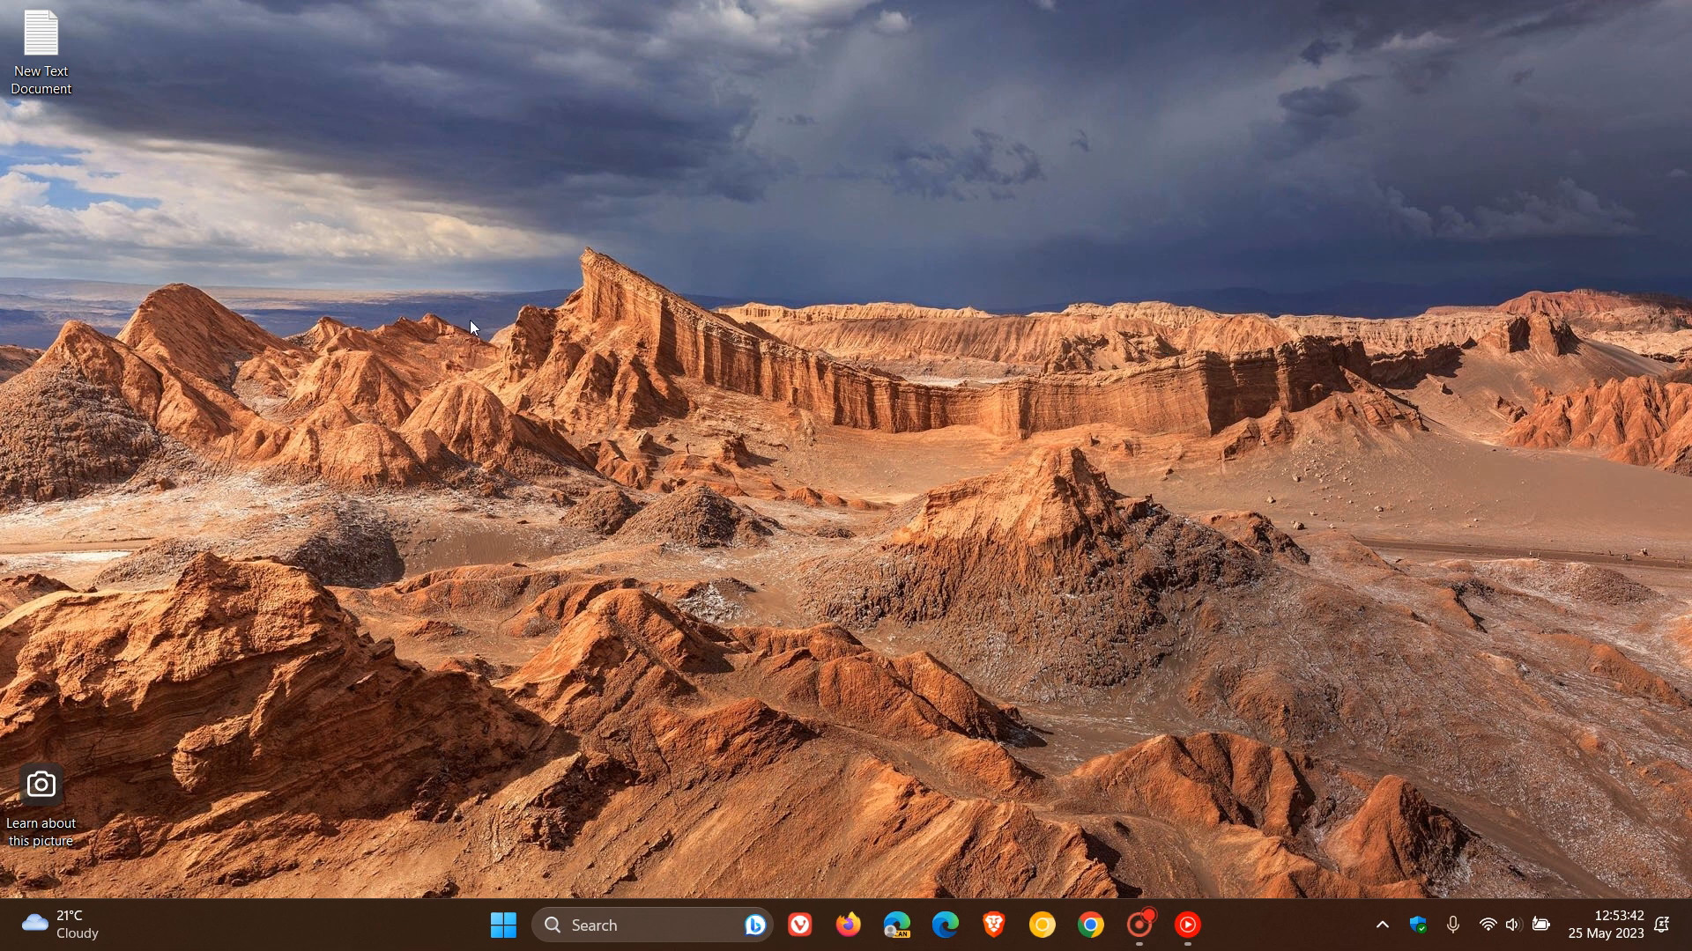
mouse_move(781, 194)
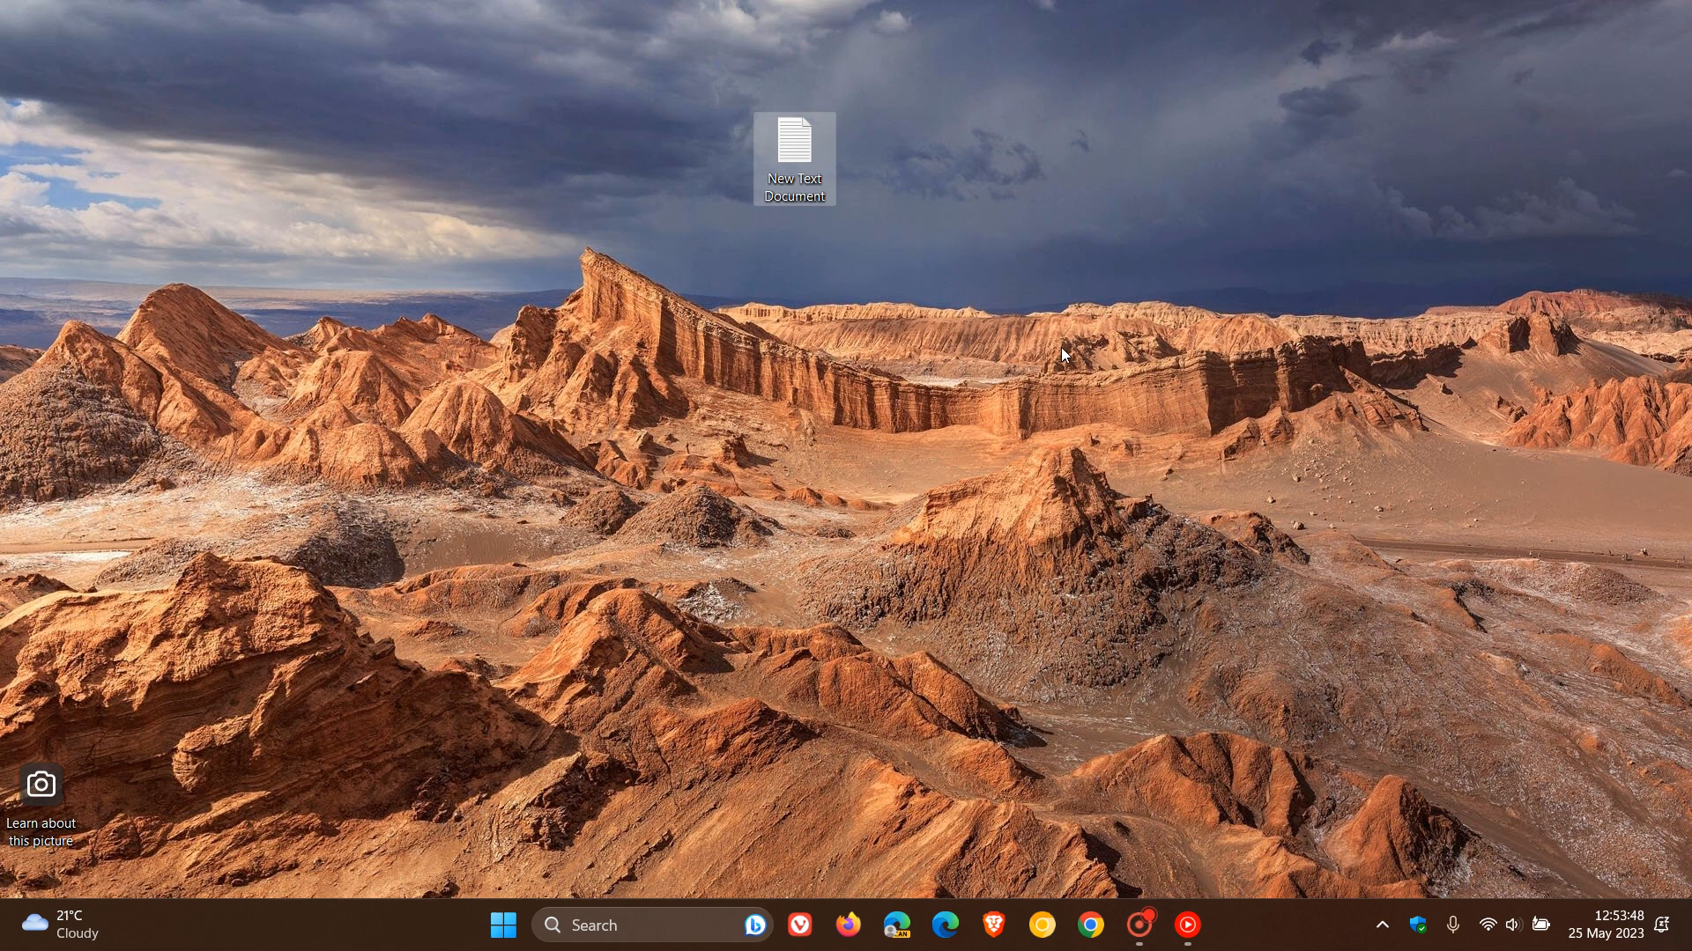
mouse_move(990, 328)
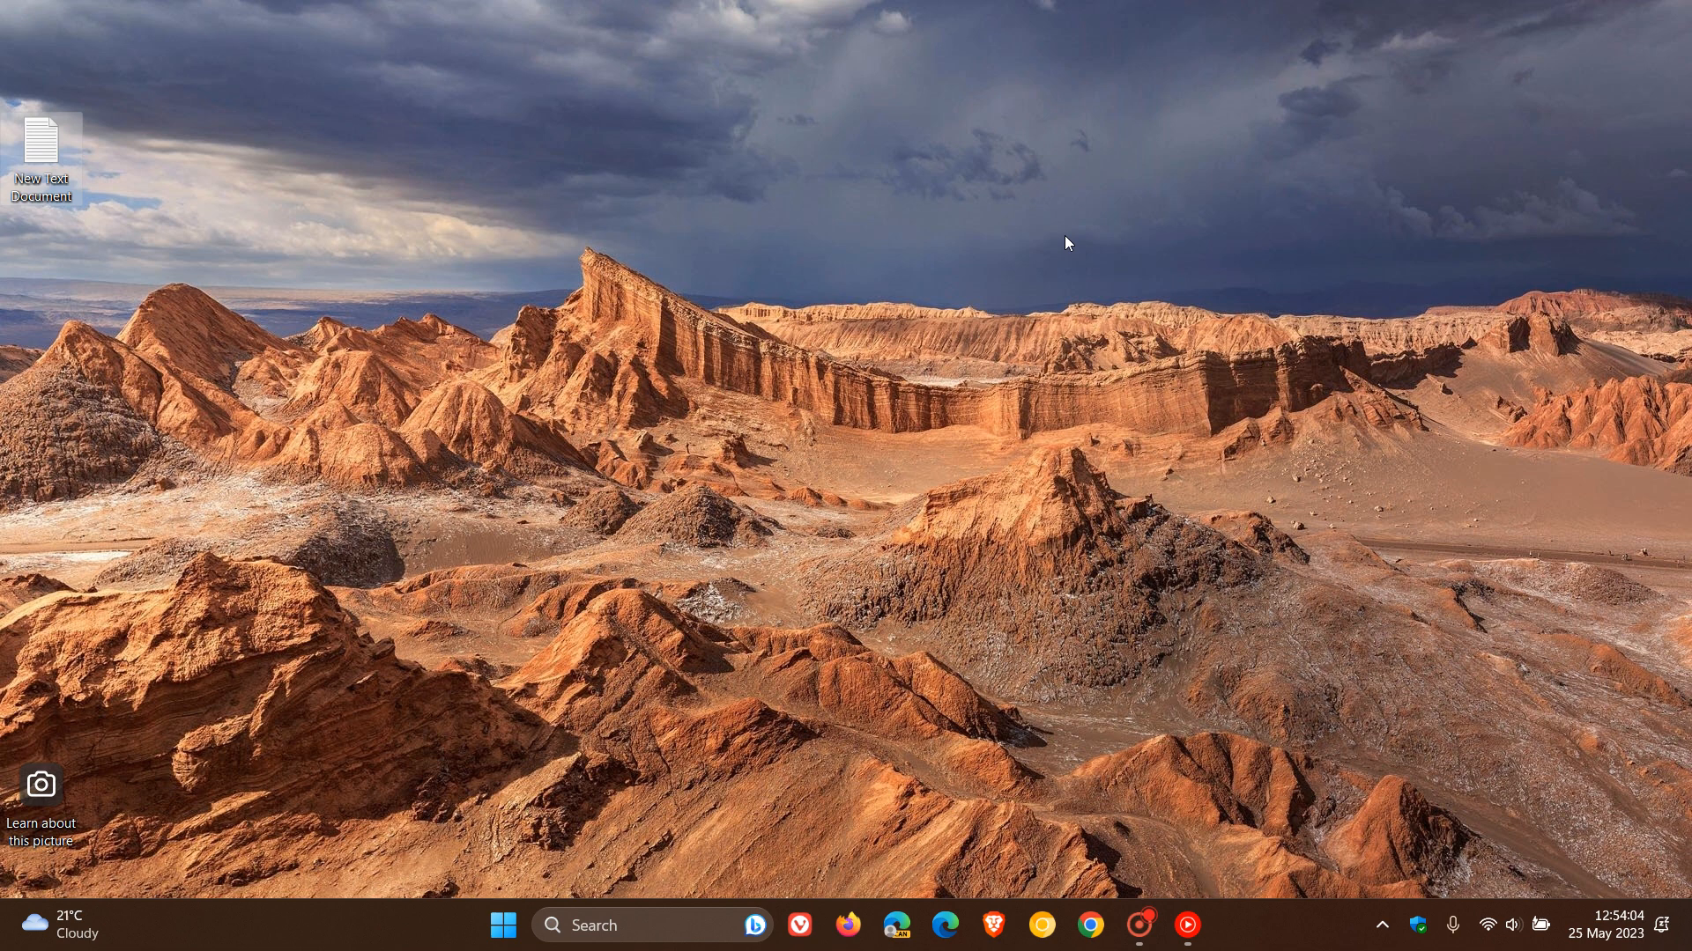
mouse_move(1108, 194)
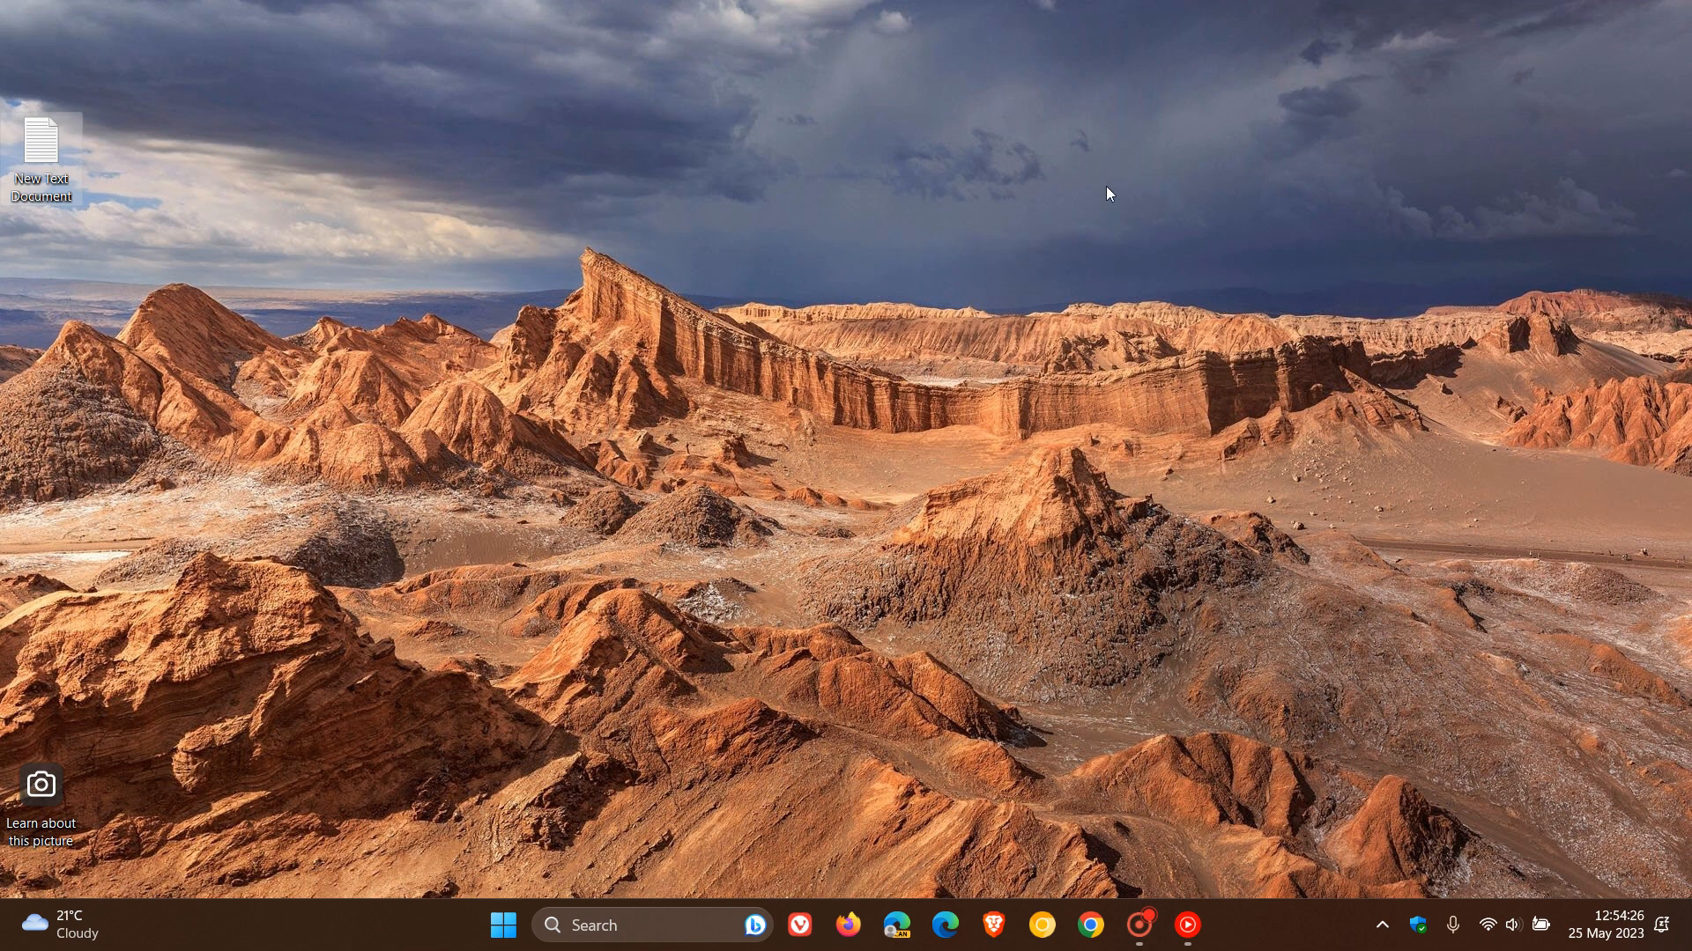
mouse_move(1133, 223)
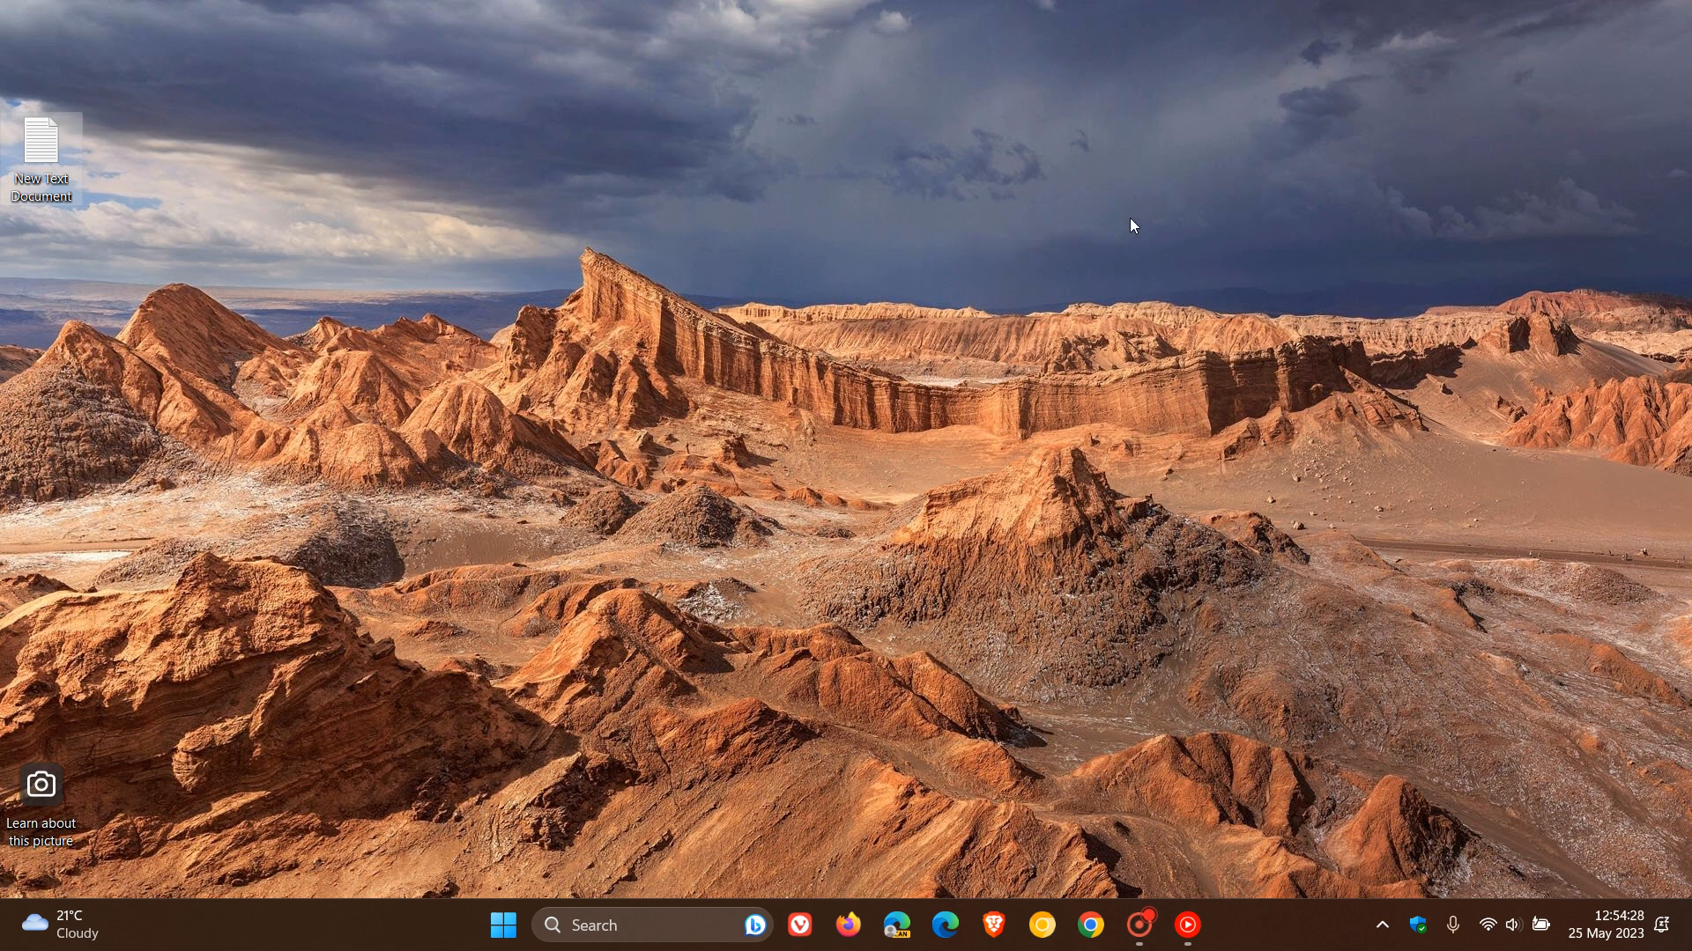
mouse_move(1060, 215)
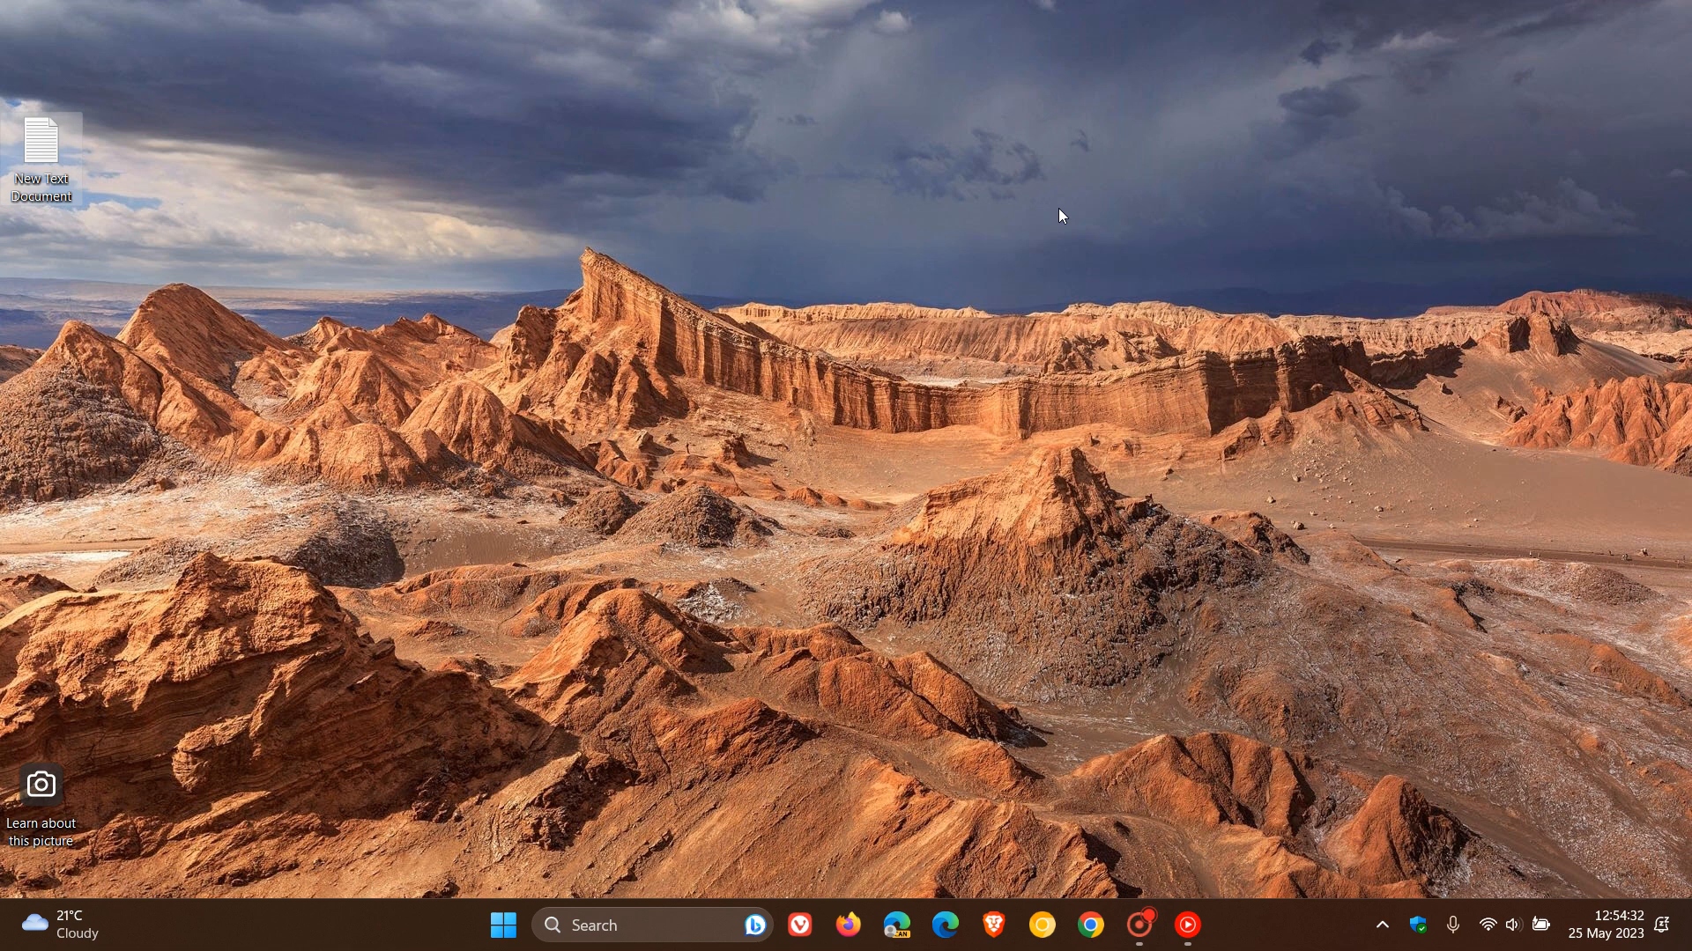
mouse_move(1119, 366)
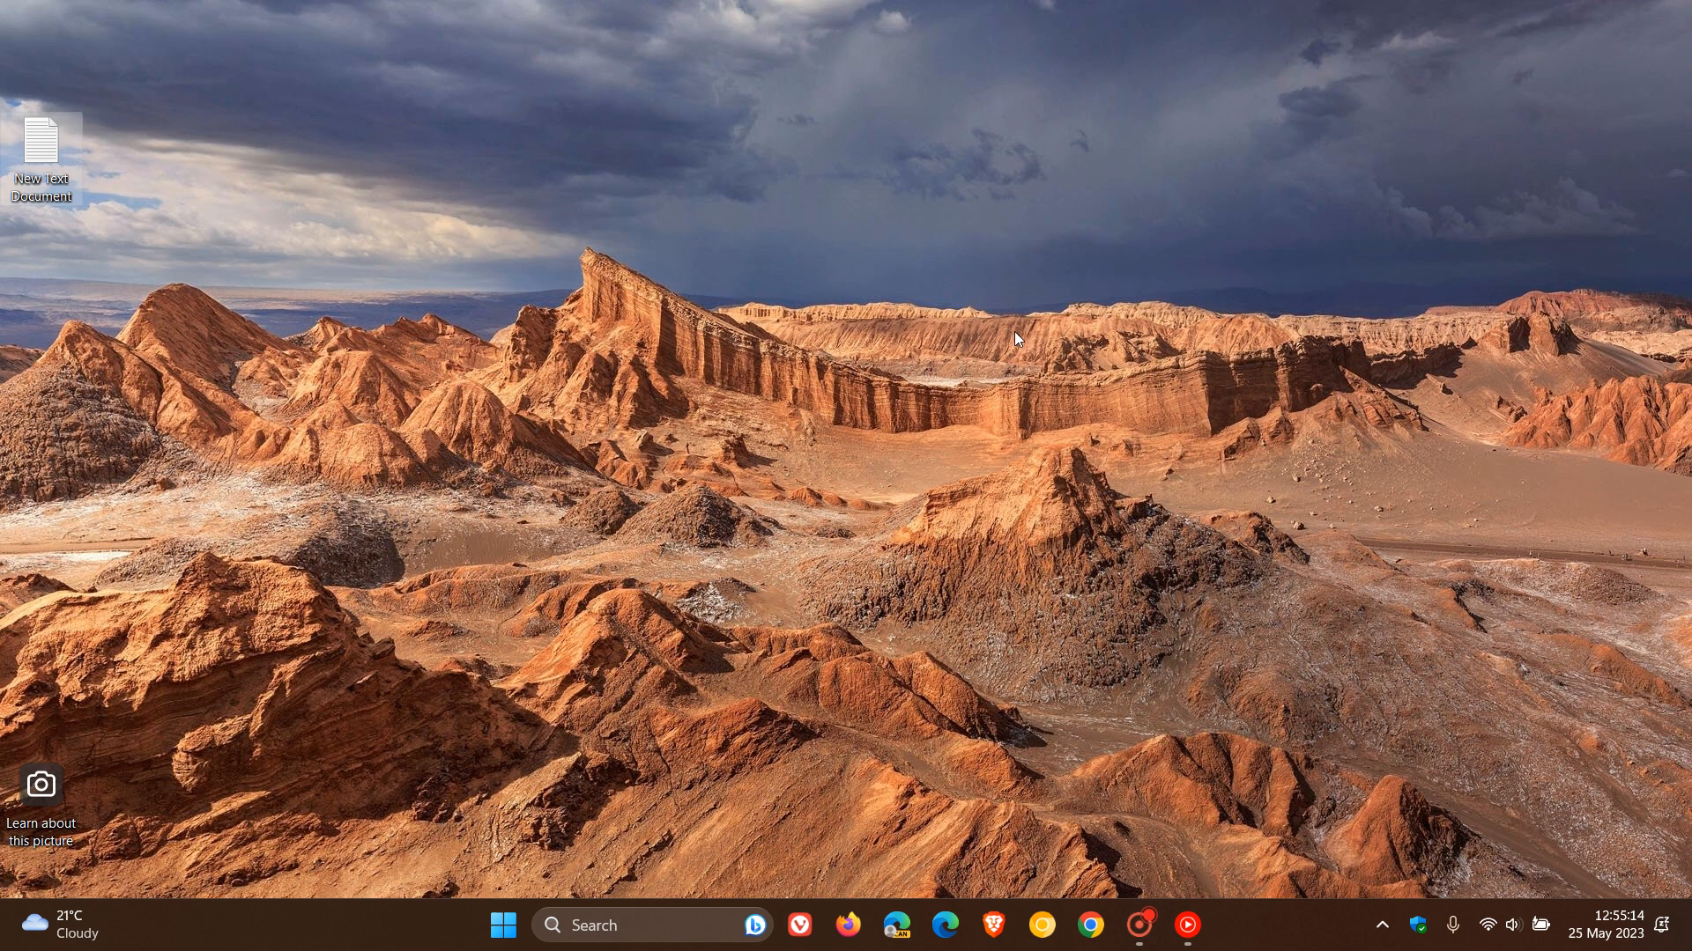
mouse_move(1000, 169)
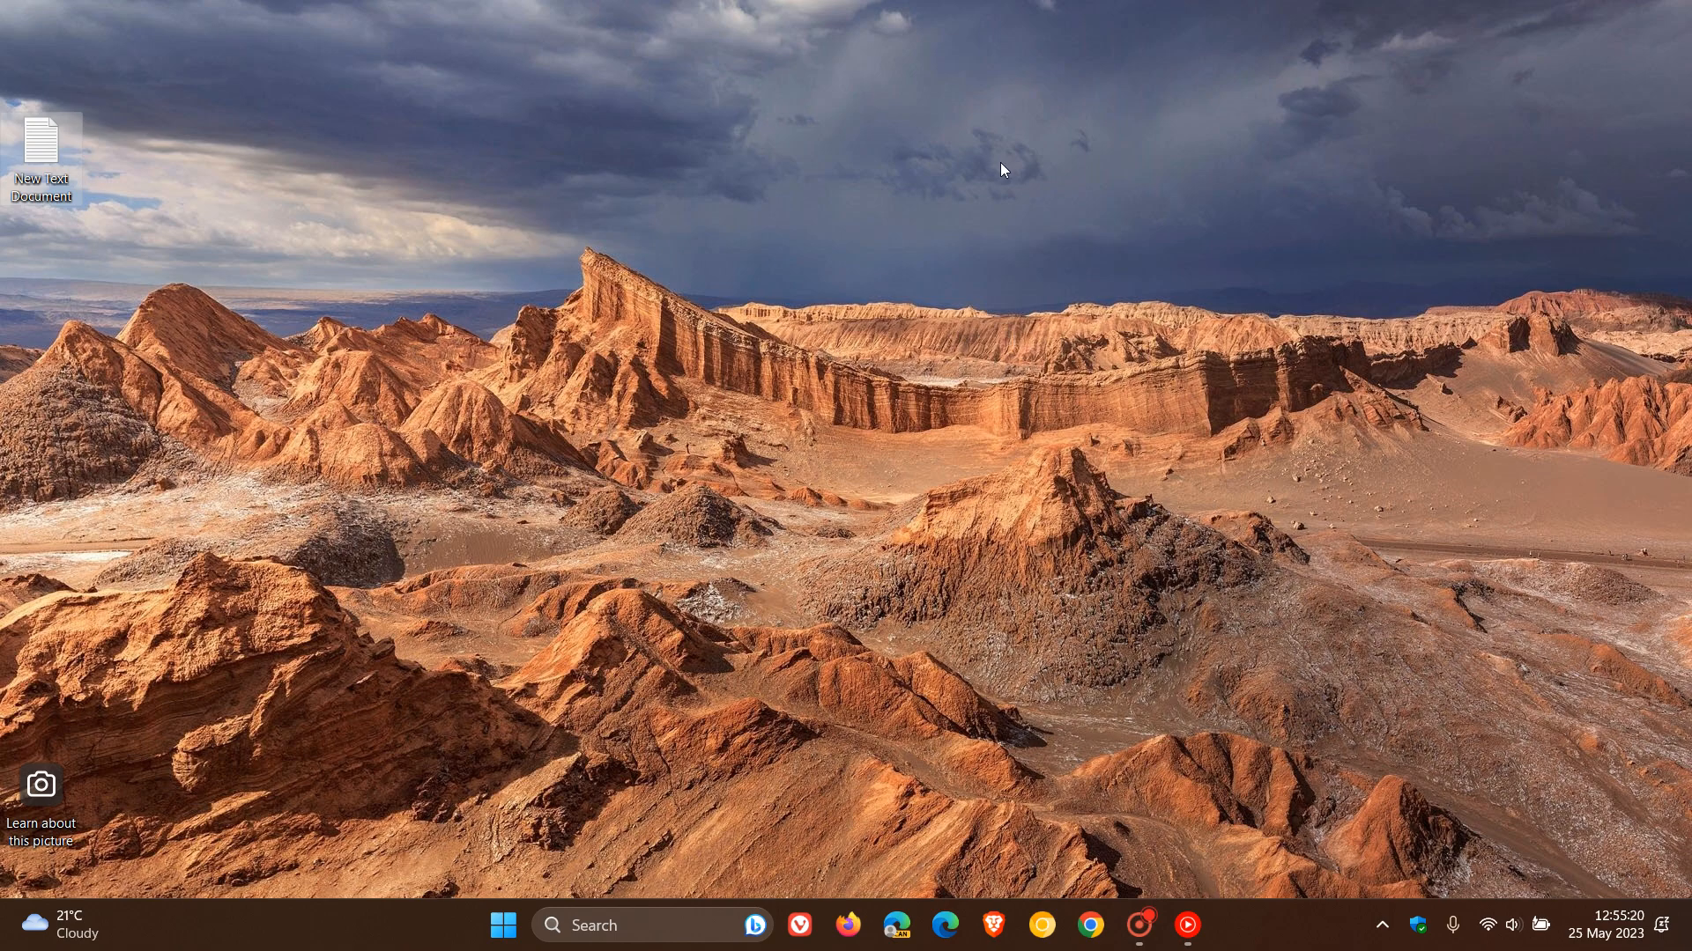